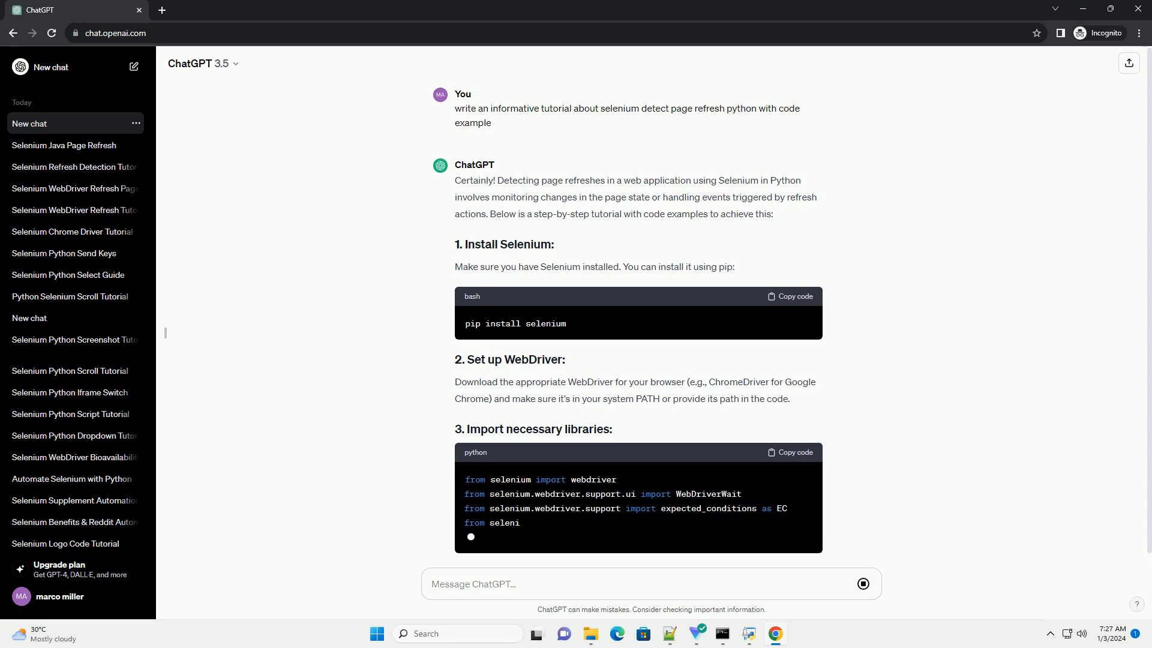
scroll(down, 3)
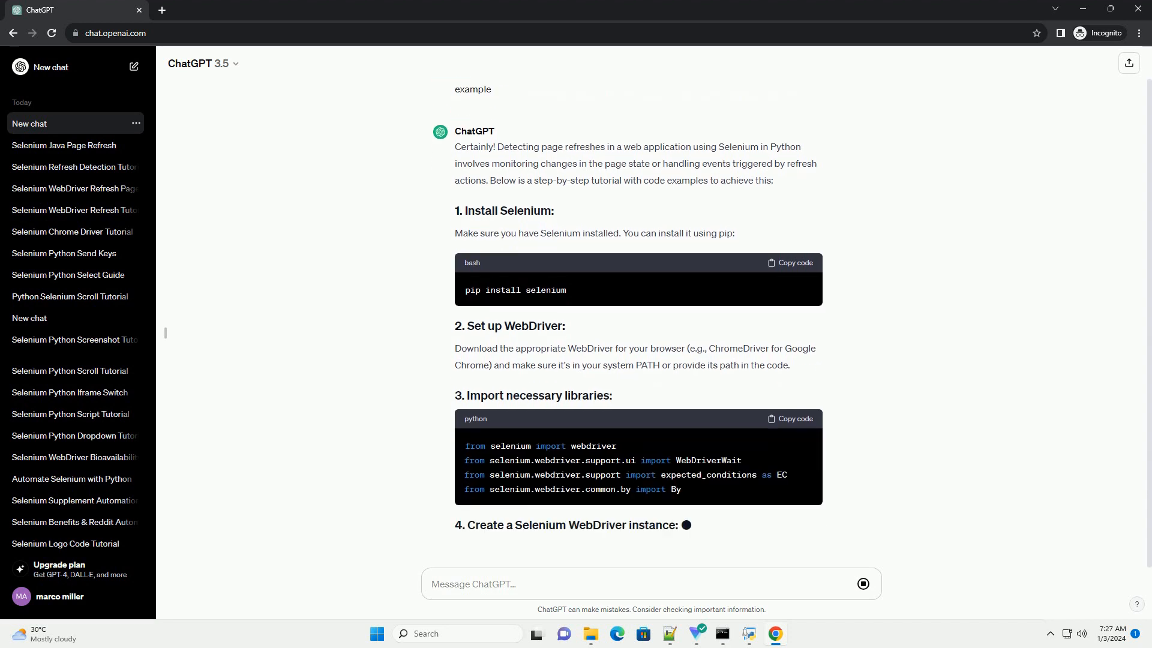
scroll(down, 3)
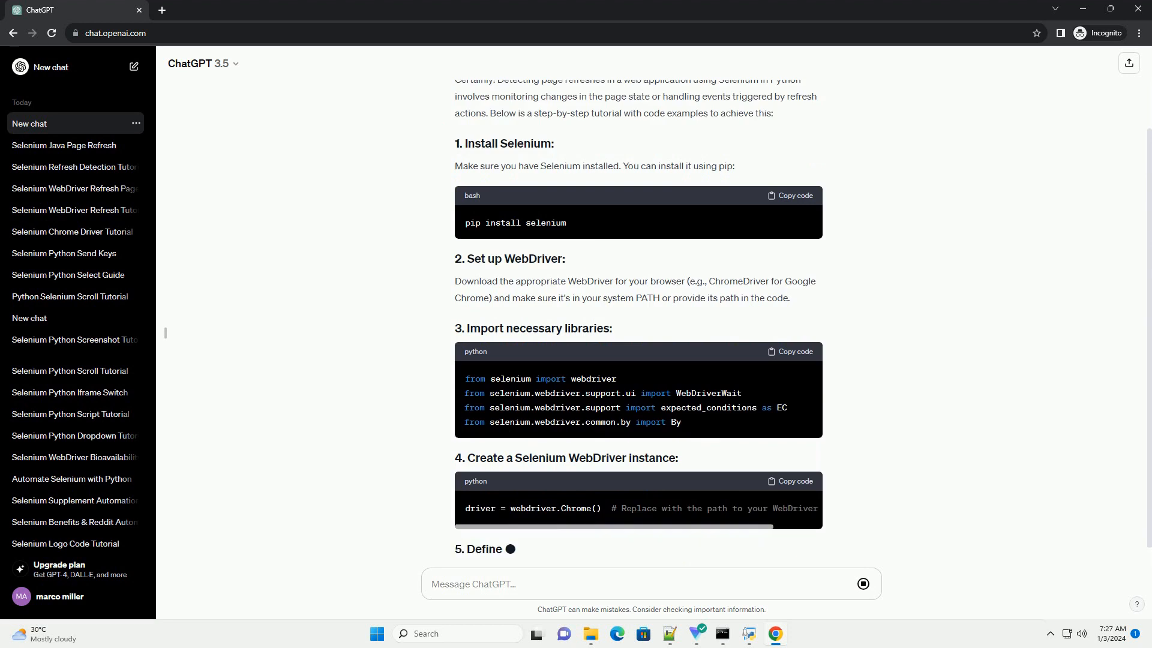
scroll(down, 3)
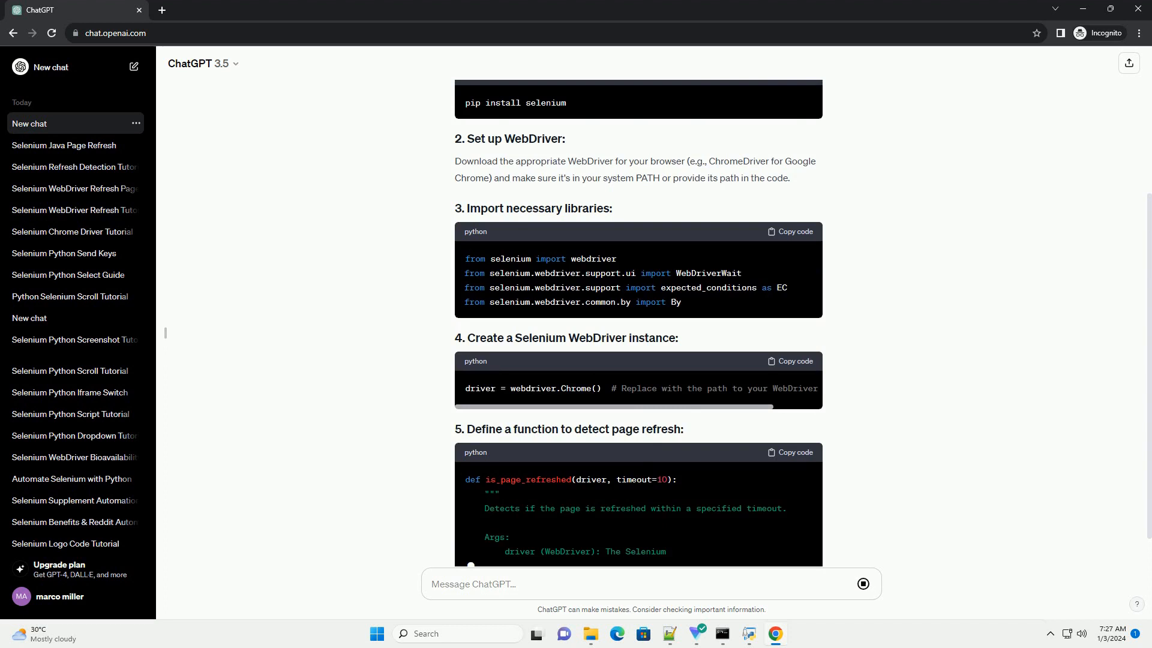
scroll(down, 3)
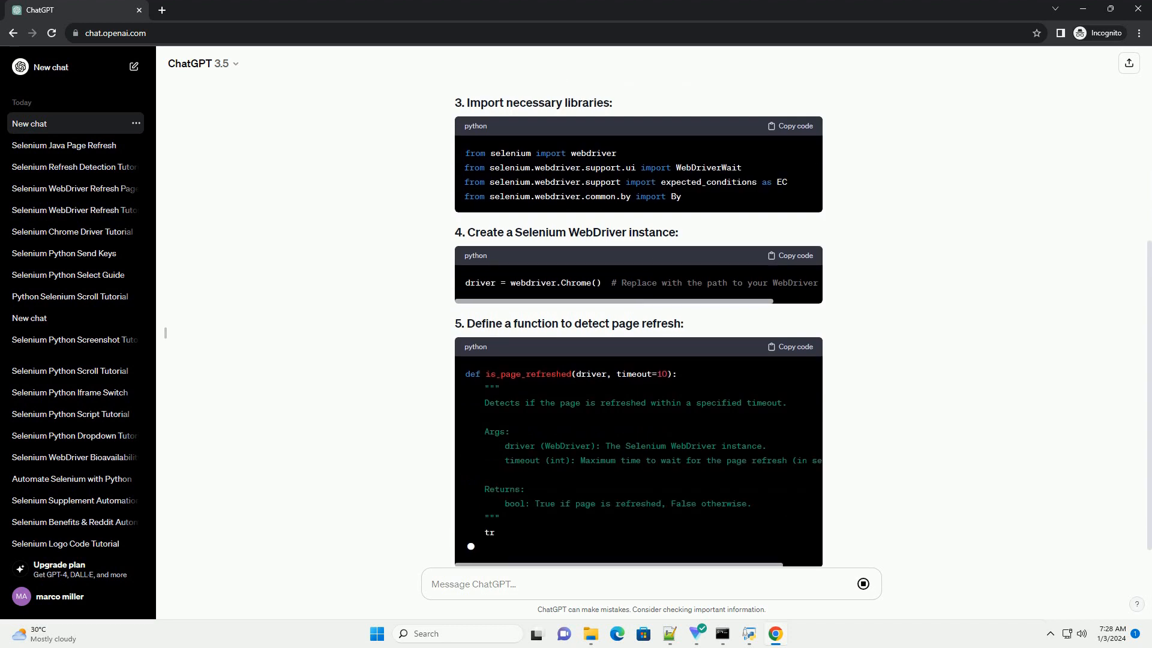
scroll(down, 3)
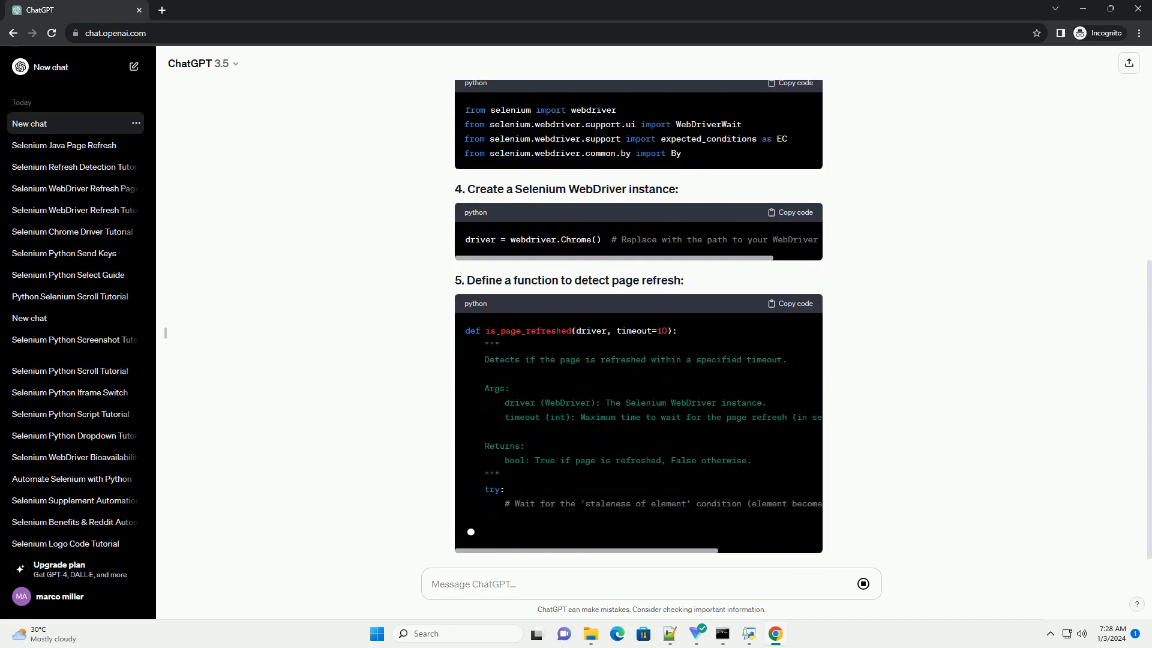
scroll(down, 3)
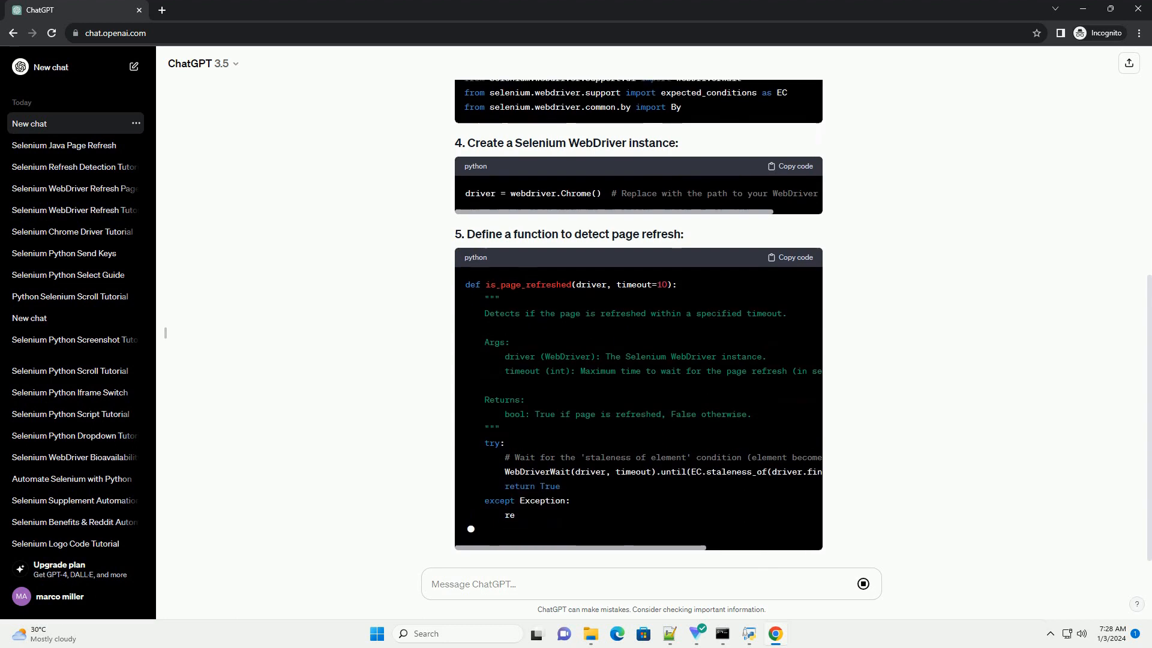
scroll(down, 3)
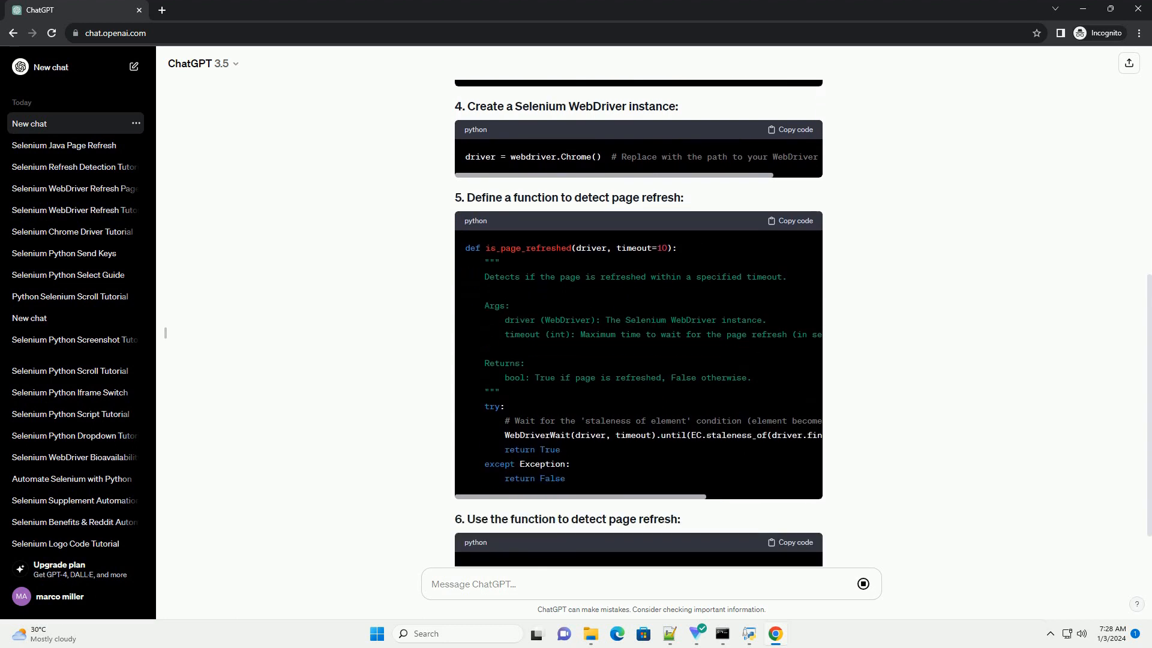
scroll(down, 3)
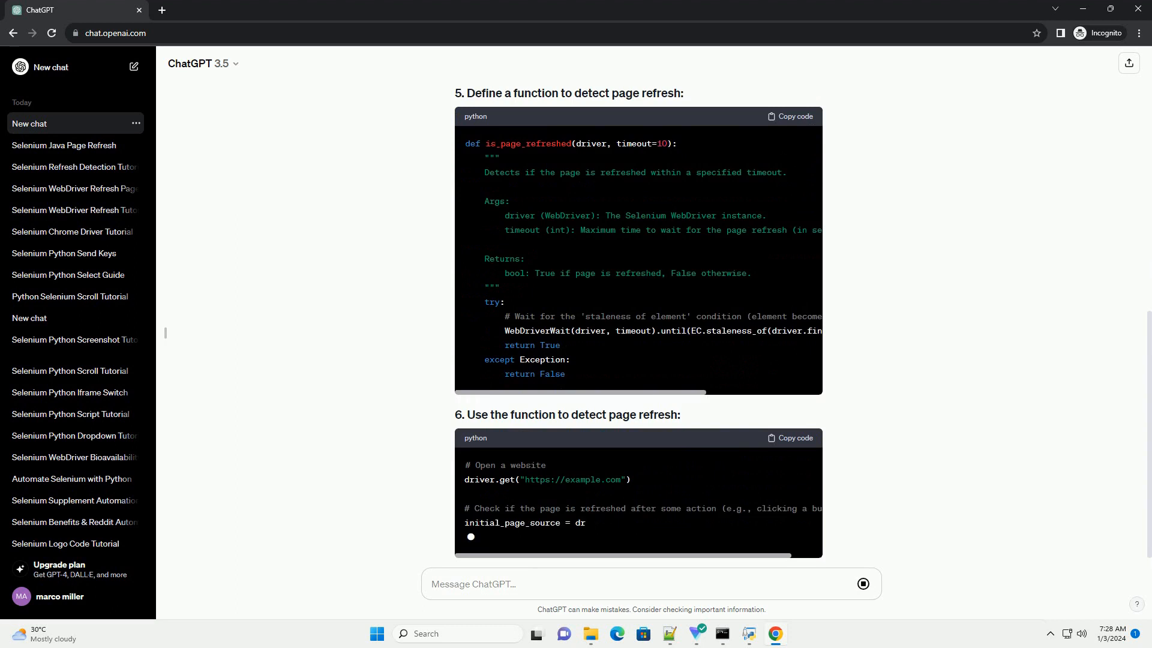
scroll(down, 3)
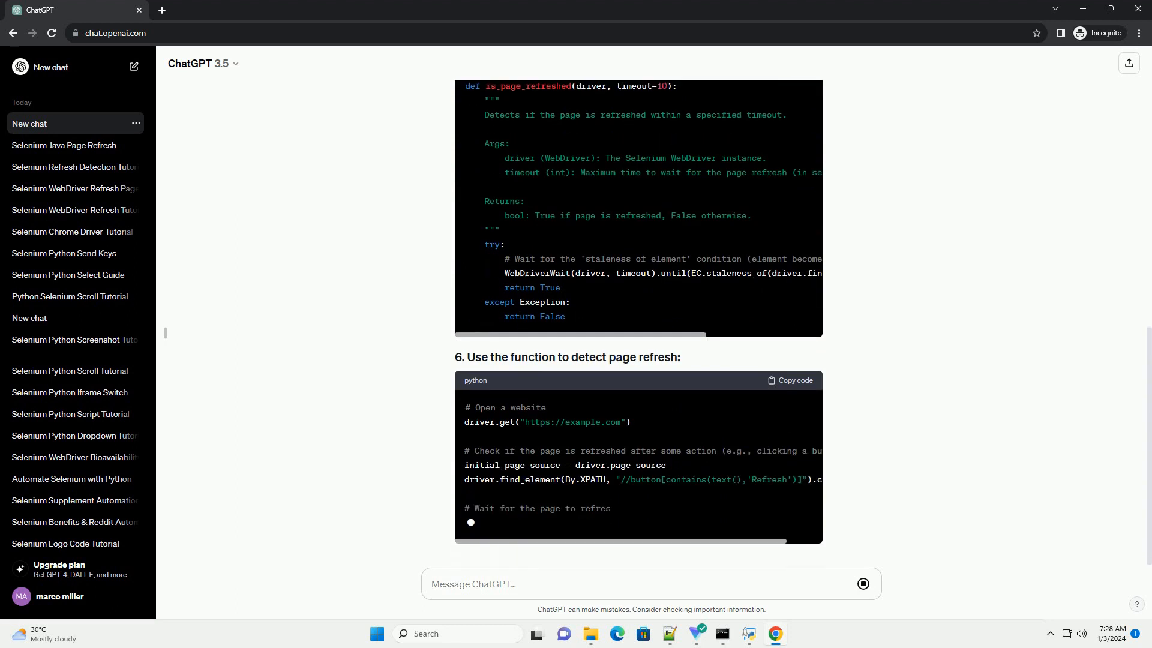
scroll(down, 3)
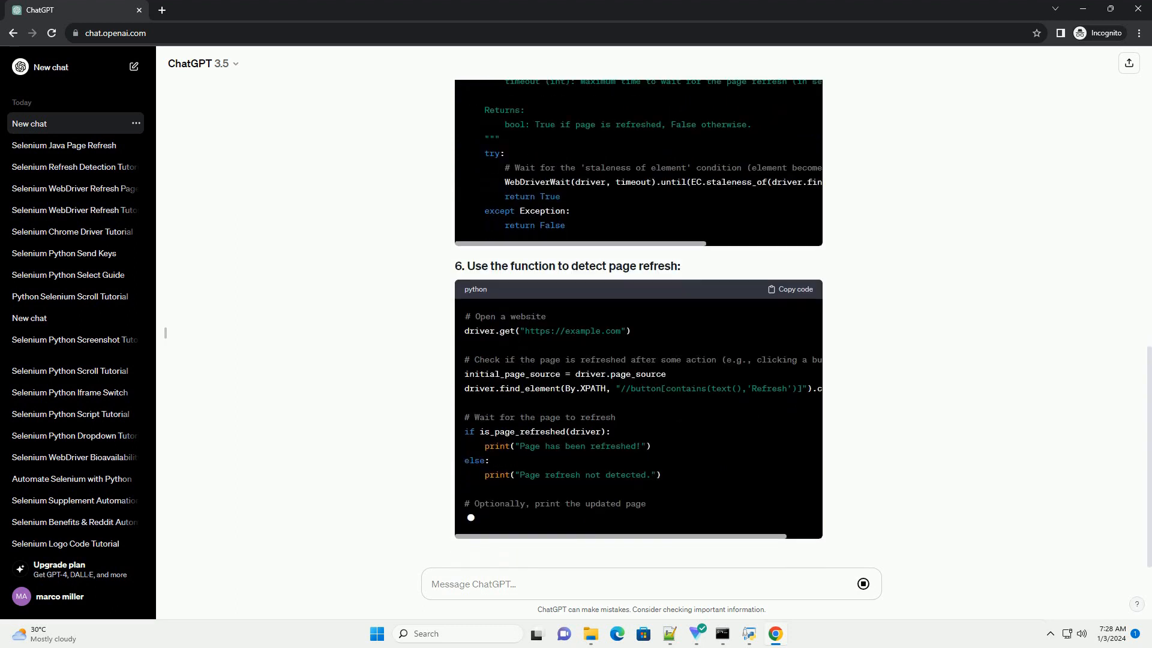